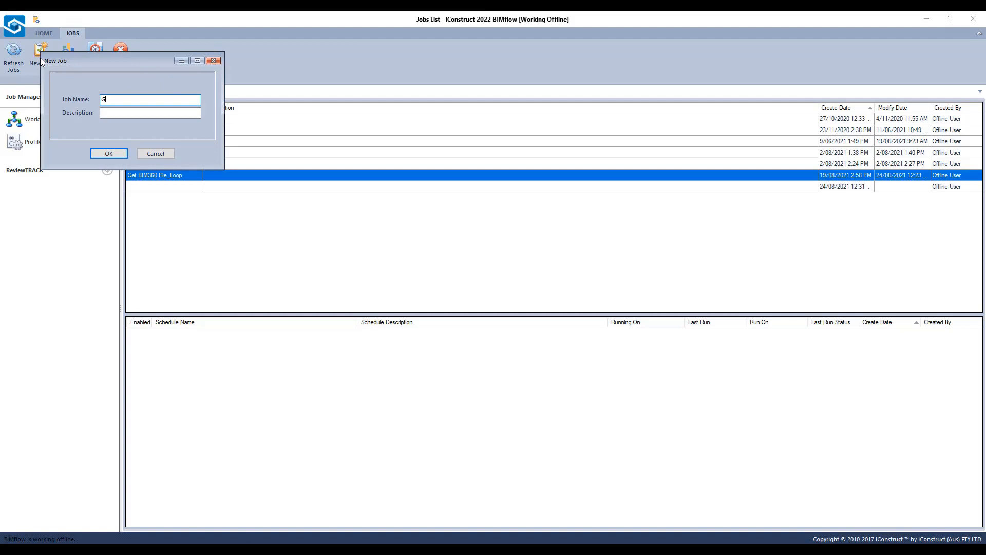
# Name the new job 'Get BIM360 File' and confirm its creation
pyautogui.write('et BIM360')
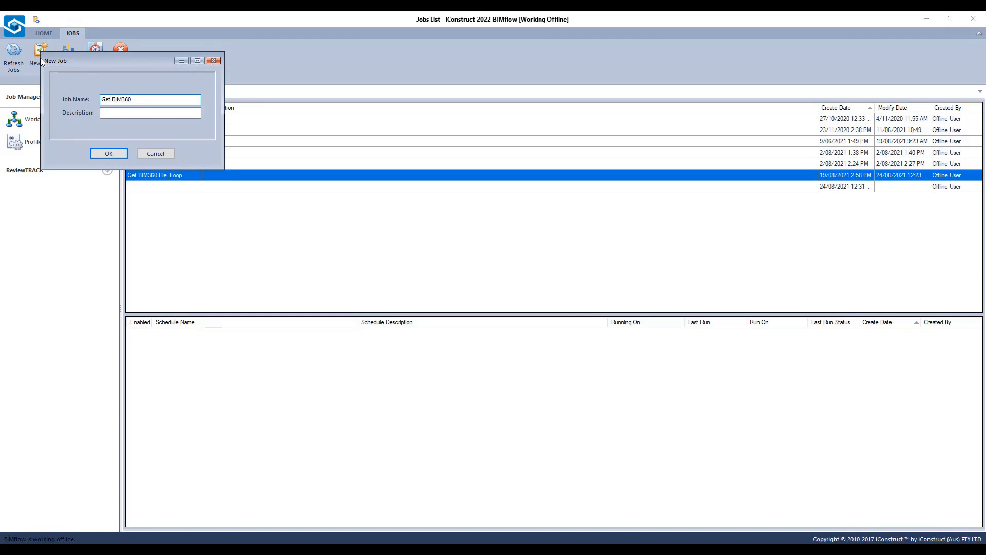
pyautogui.write('File')
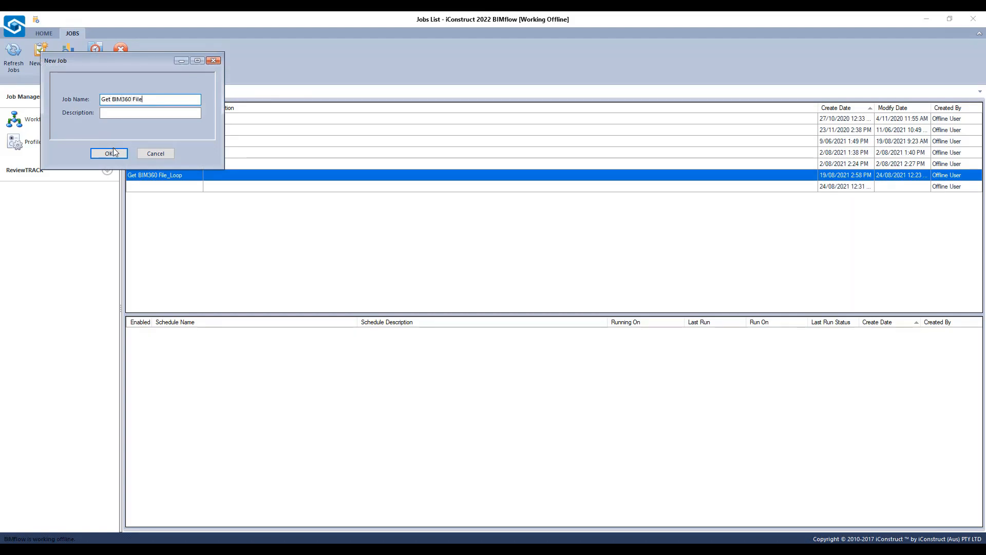
pyautogui.click(107, 153)
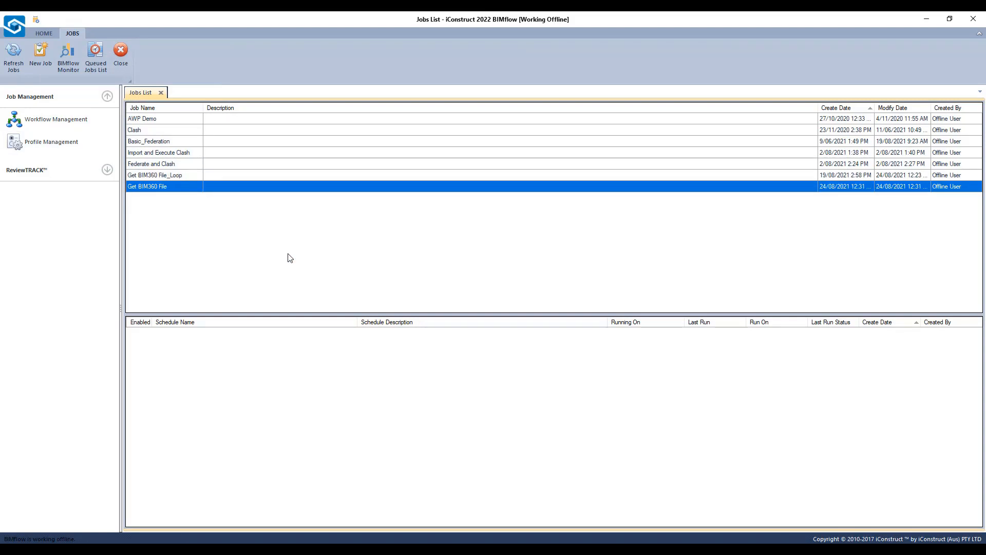
# Open the Get BIM360 File job in the BIMflow Designer with its default Sequence
pyautogui.doubleClick(147, 186)
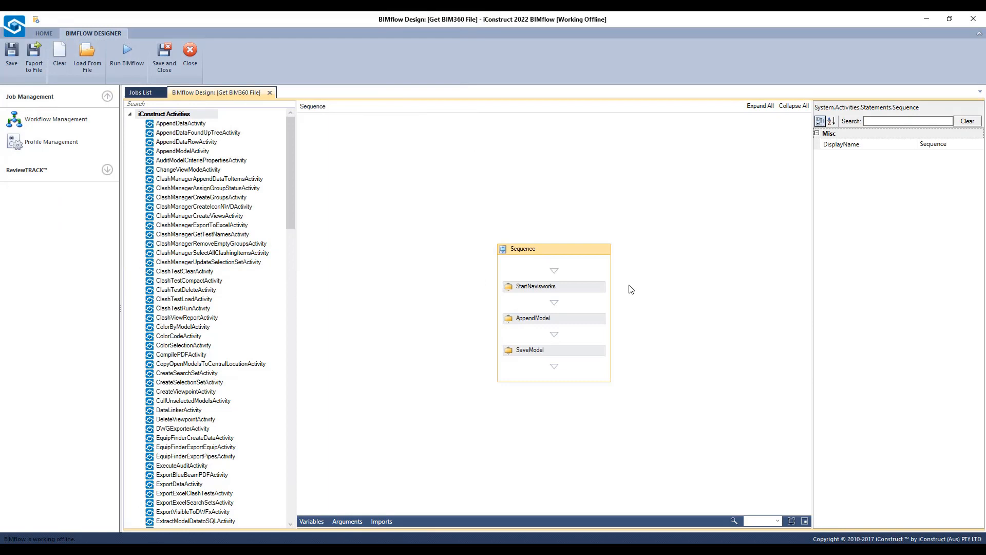
pyautogui.moveTo(625, 289)
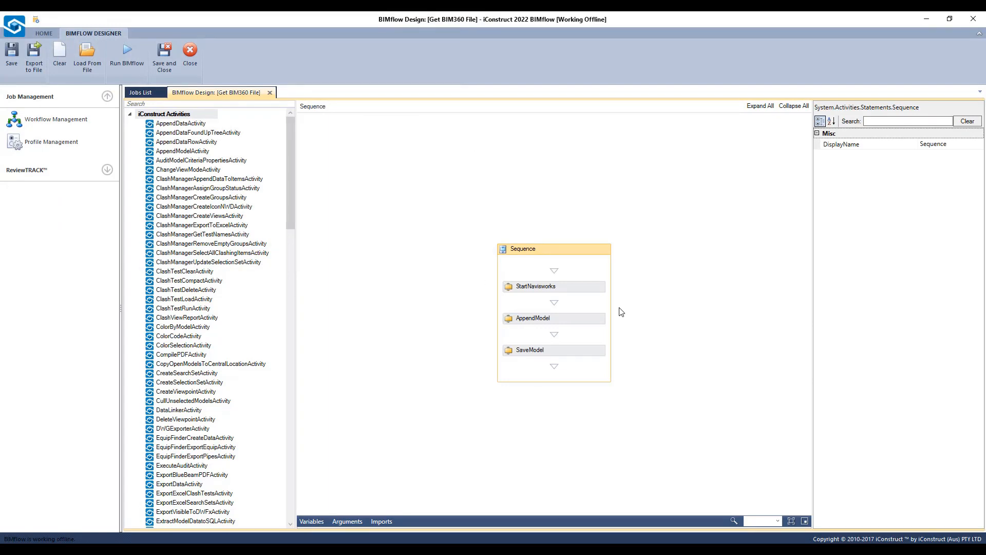
pyautogui.moveTo(620, 350)
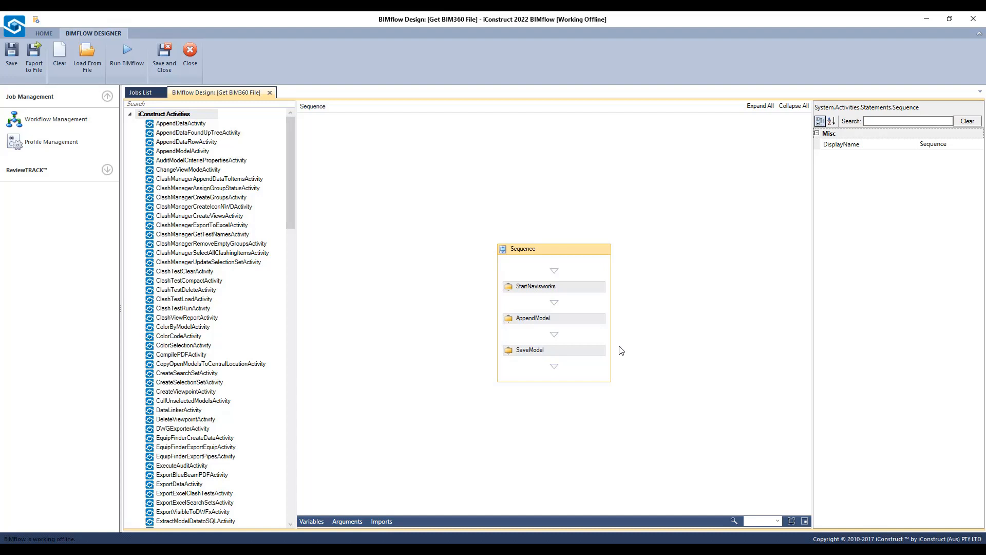
# Review AppendModel's Hospital_Architectural.nwd path and SaveModel's Hospital_Architectural_2.nwd path, leaving both unchanged
pyautogui.click(553, 318)
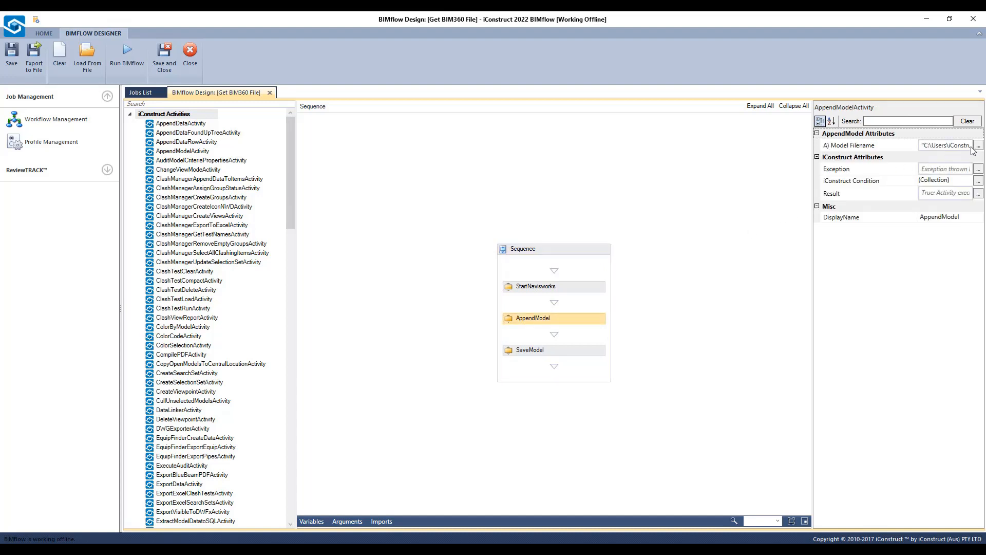
pyautogui.click(979, 144)
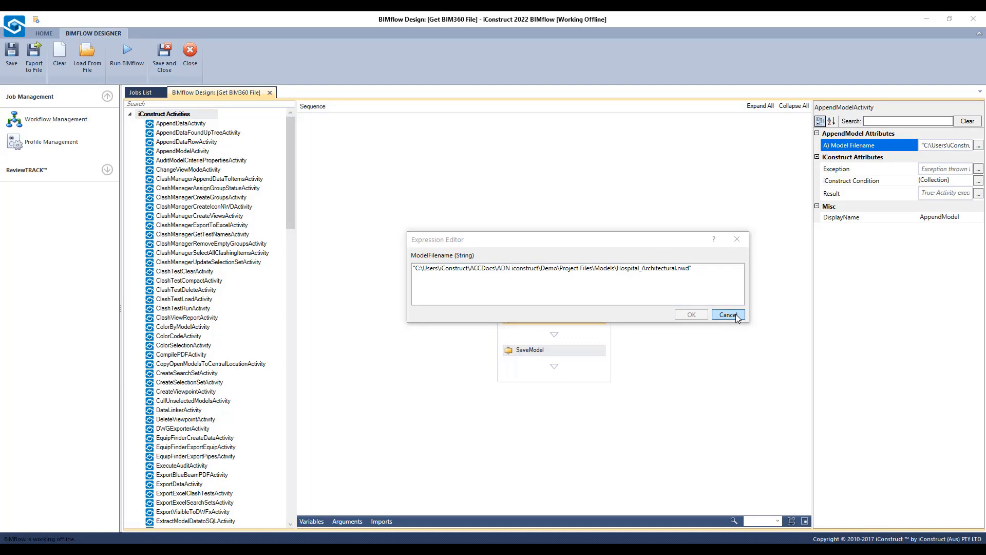
pyautogui.click(727, 314)
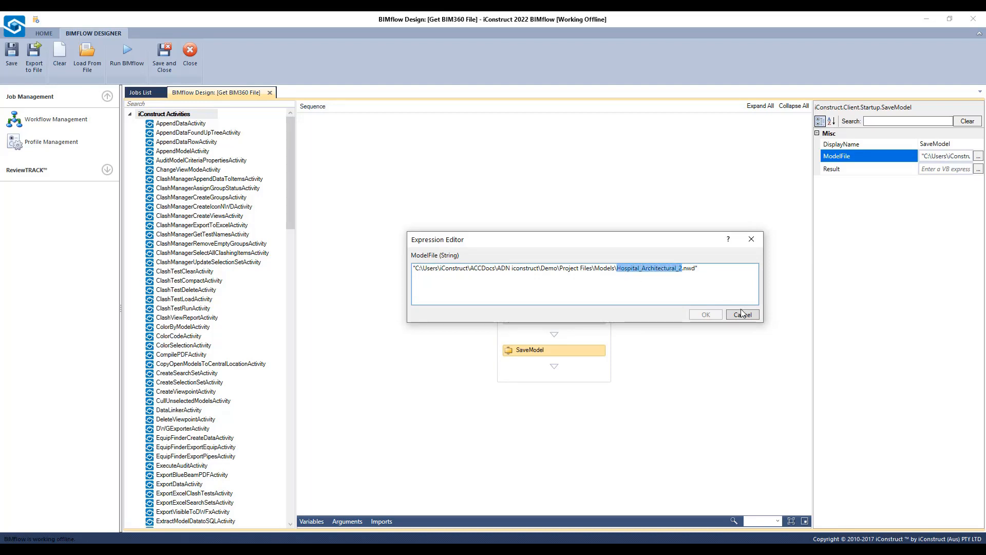
pyautogui.click(741, 314)
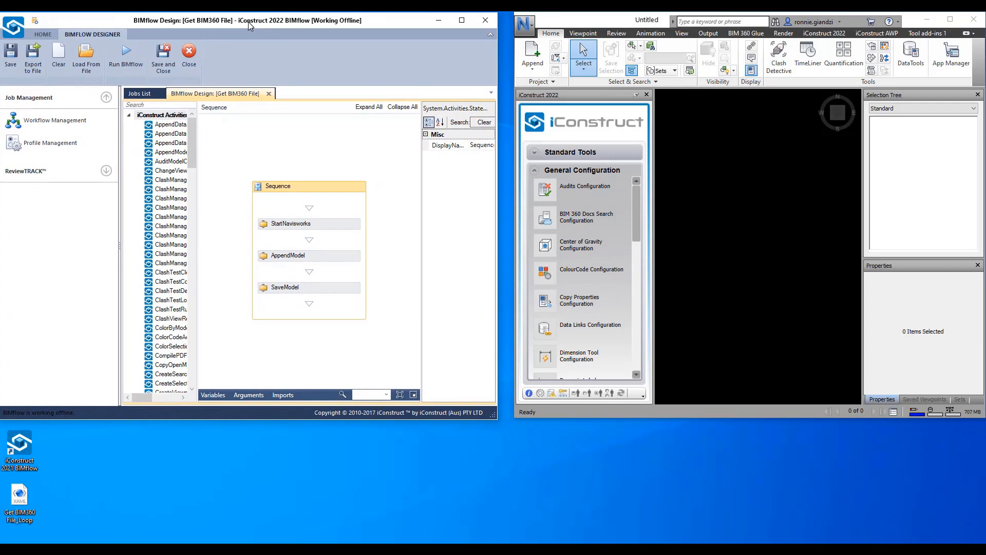
pyautogui.moveTo(125, 53)
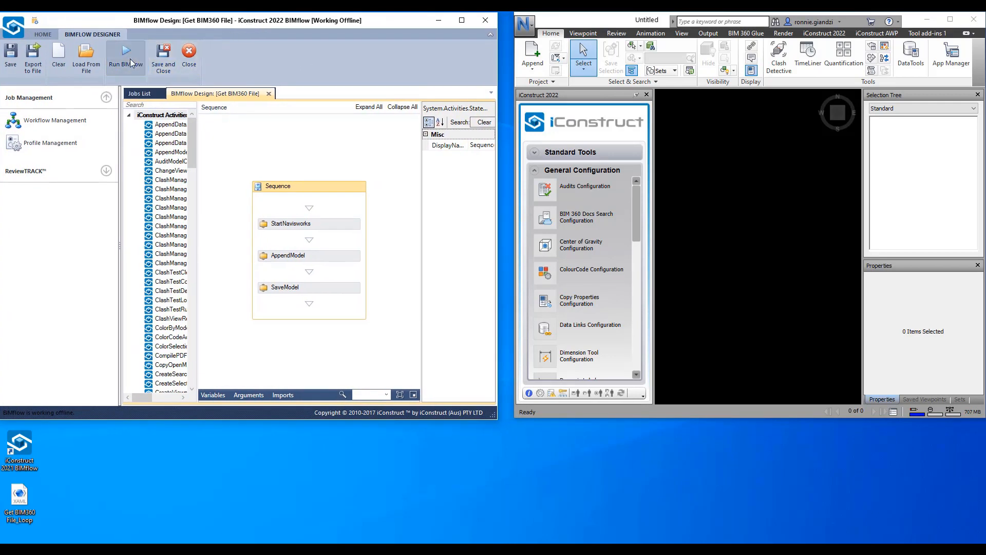
# Run the Get BIM360 File workflow to append the hospital model and save Hospital_Architectural_2.nwd
pyautogui.click(126, 55)
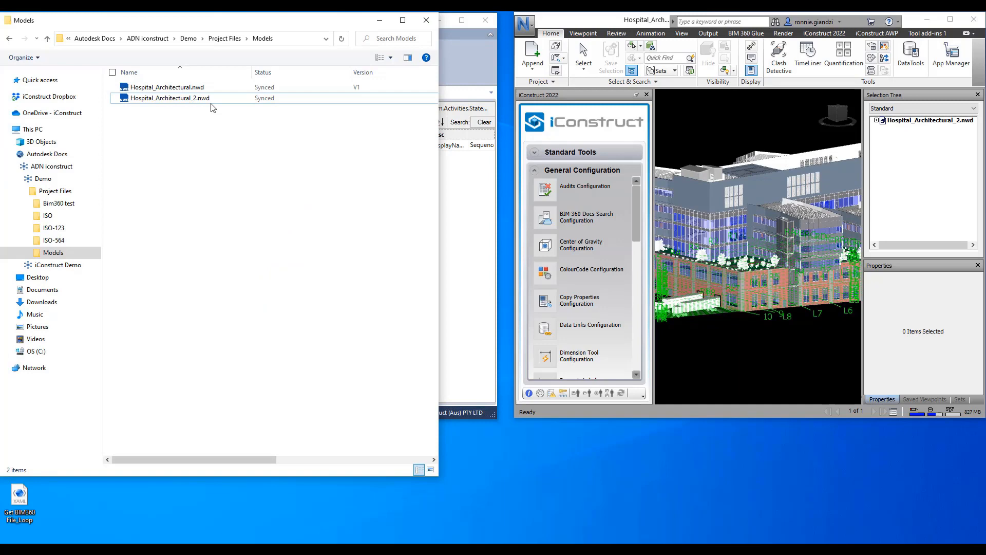
# Select the newly saved Hospital_Architectural_2.nwd in File Explorer's Models folder
pyautogui.click(168, 98)
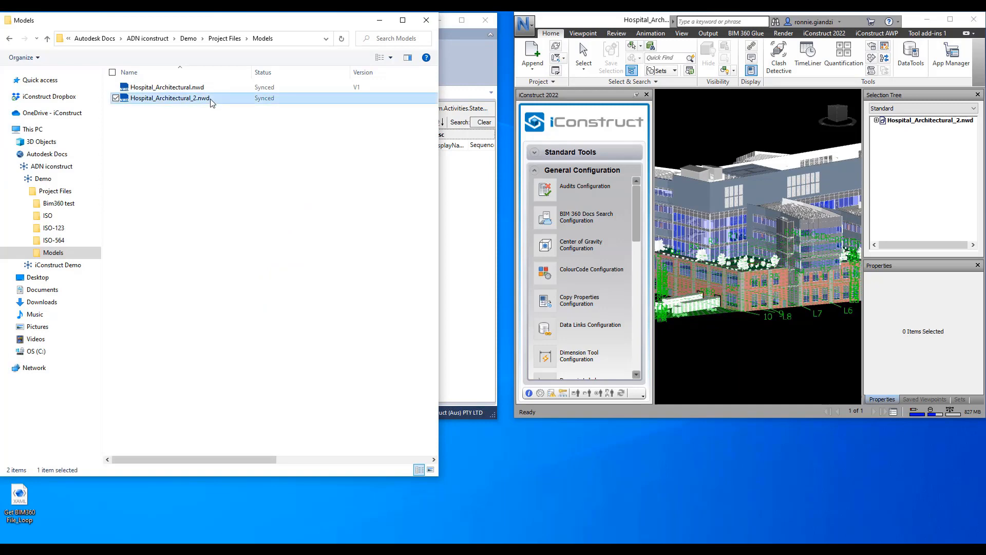
pyautogui.moveTo(287, 535)
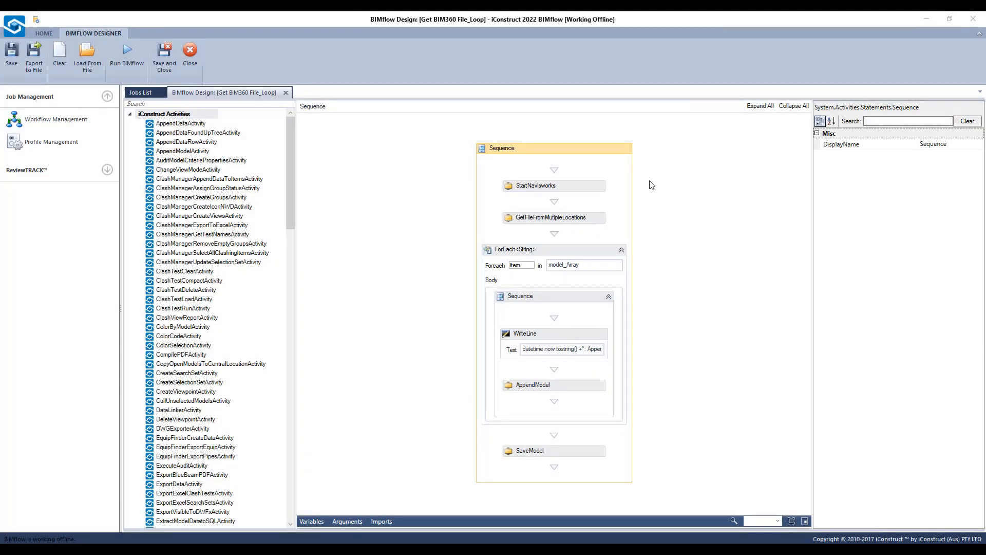
pyautogui.moveTo(638, 189)
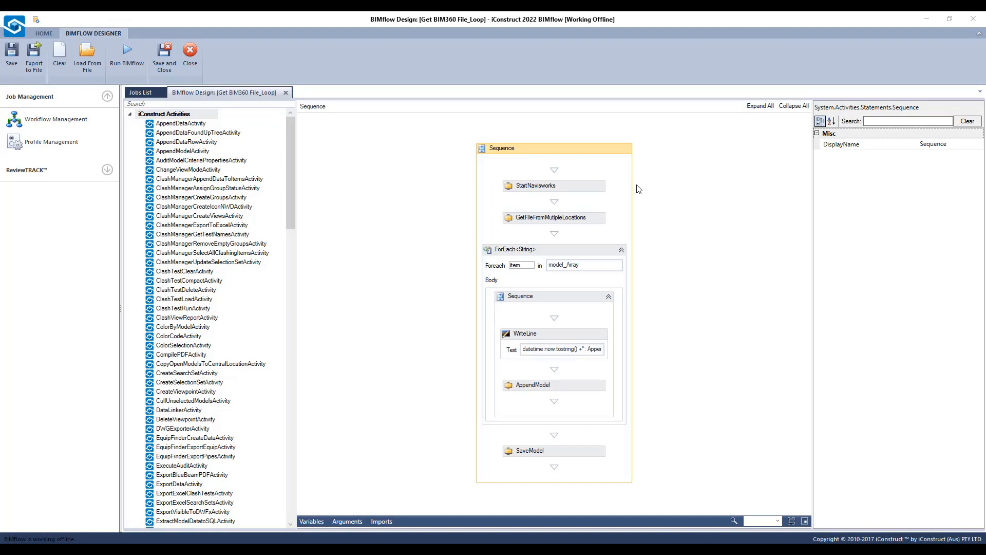
pyautogui.moveTo(640, 220)
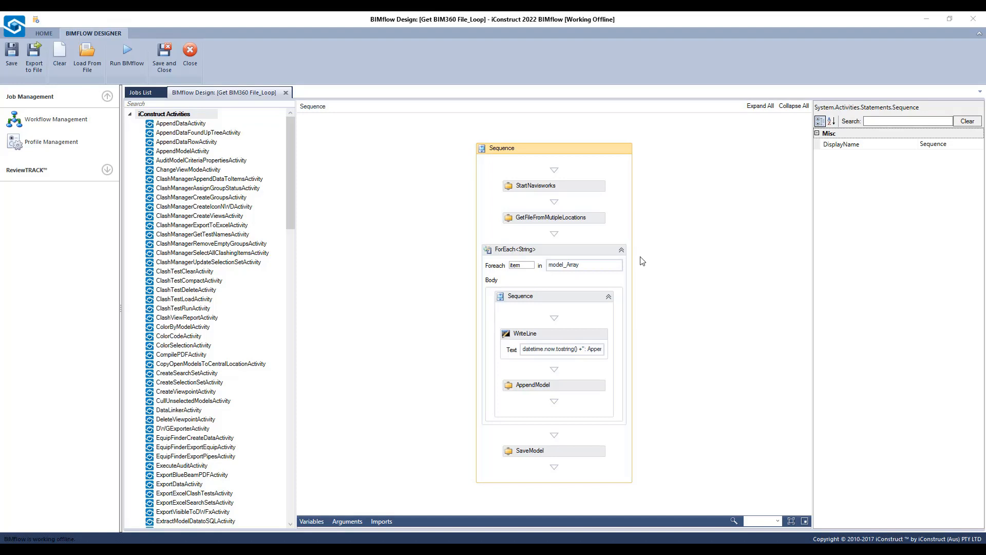
pyautogui.moveTo(647, 393)
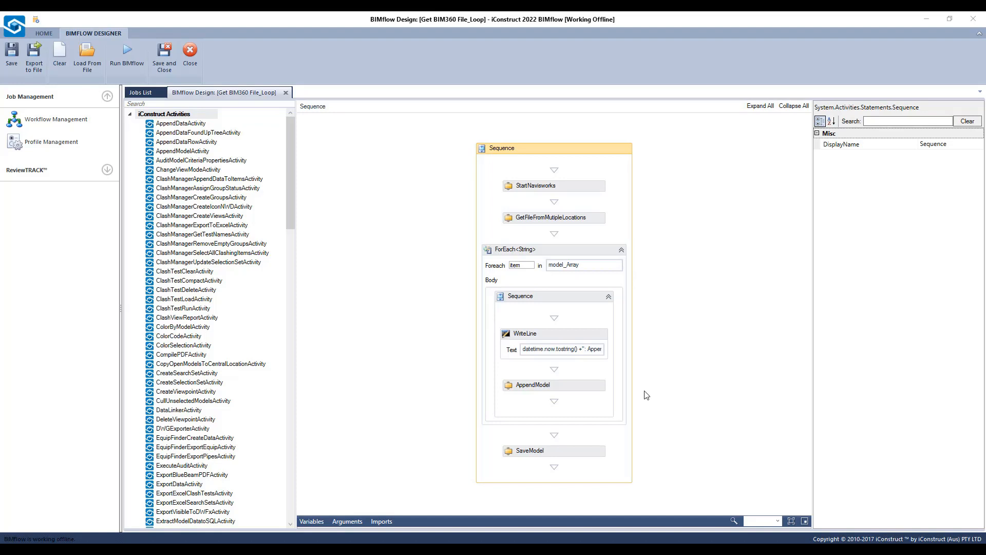
pyautogui.moveTo(654, 348)
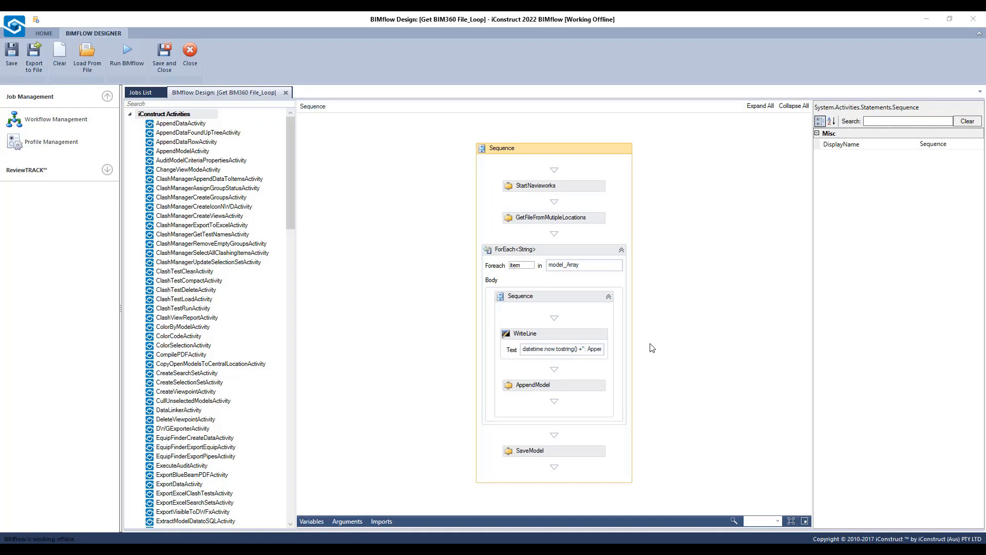
pyautogui.moveTo(643, 340)
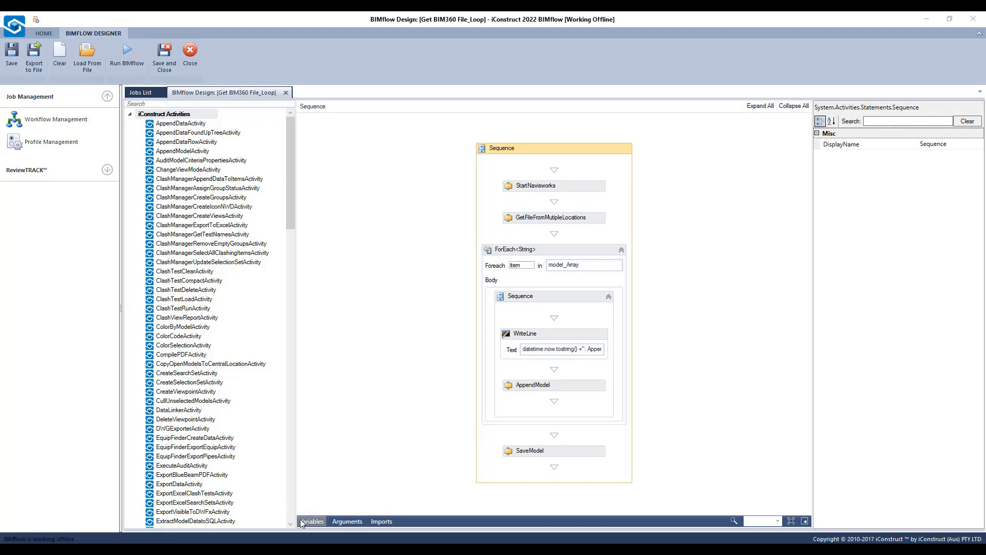
# Inspect the folder_Paths, model_Types (*.nwd,*.nwc) and save_Path variables, revealing the full Federated Model.nwd path
pyautogui.click(311, 521)
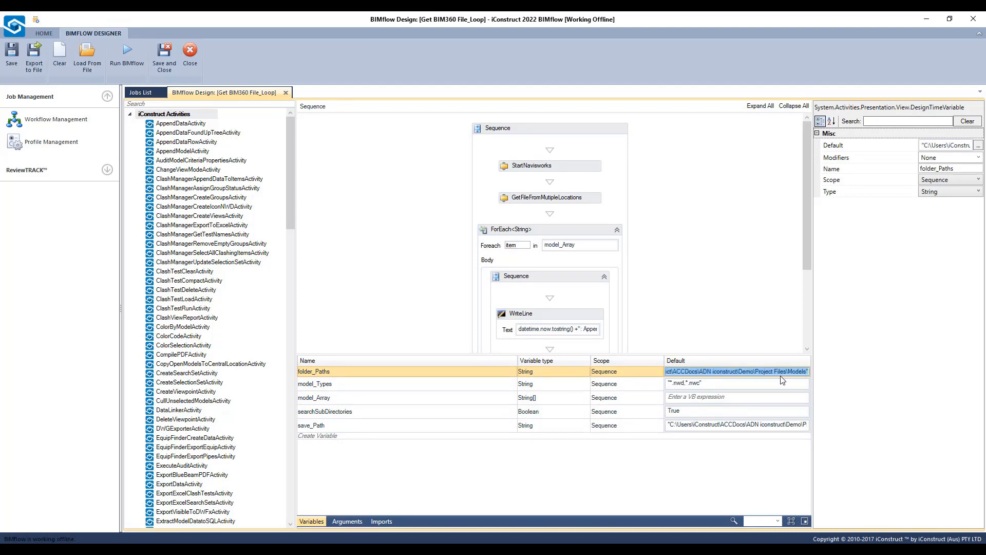
pyautogui.click(314, 386)
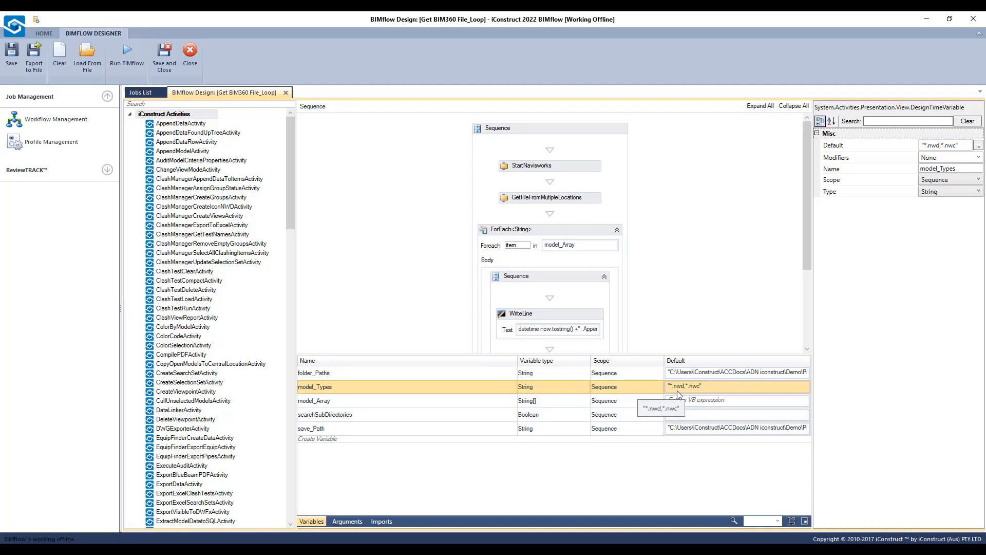
pyautogui.click(325, 414)
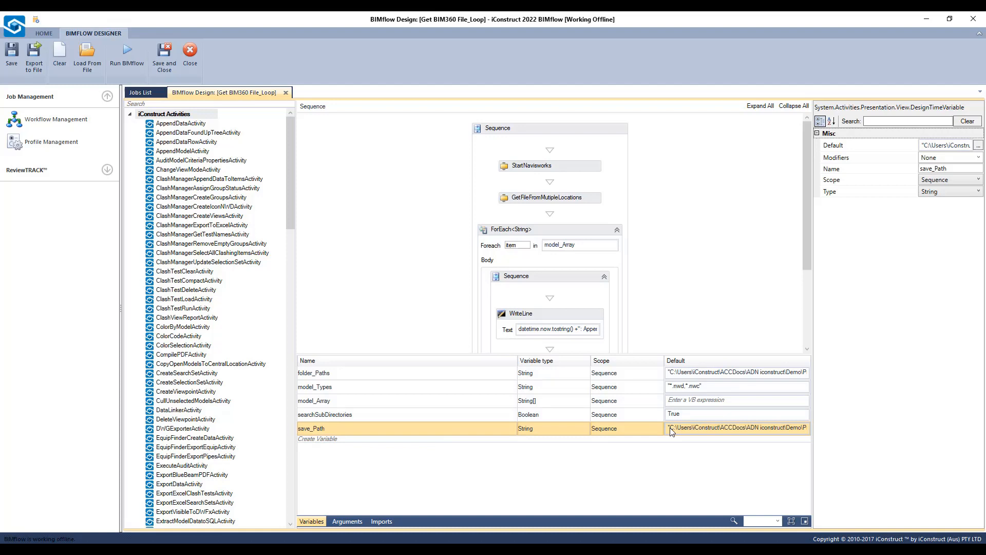
pyautogui.click(735, 428)
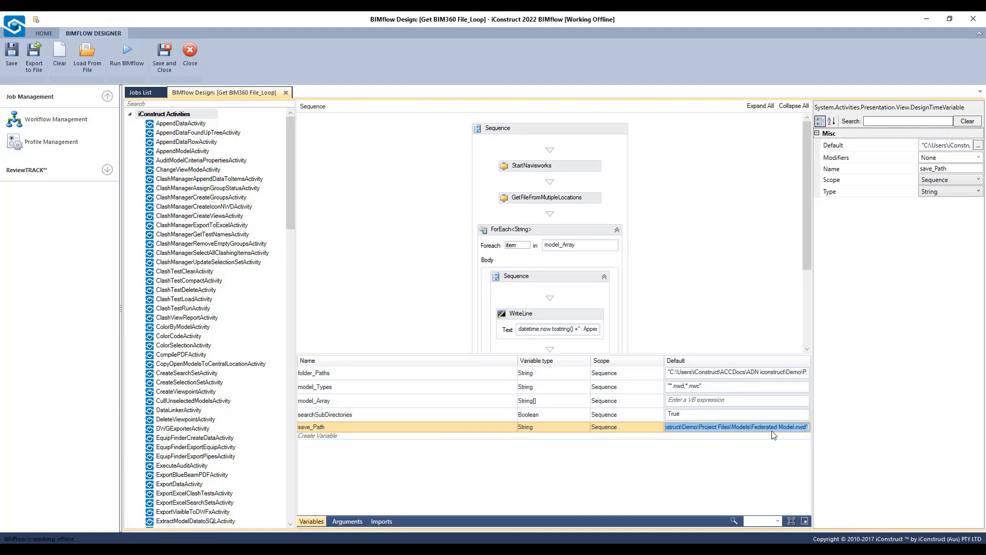
pyautogui.doubleClick(768, 426)
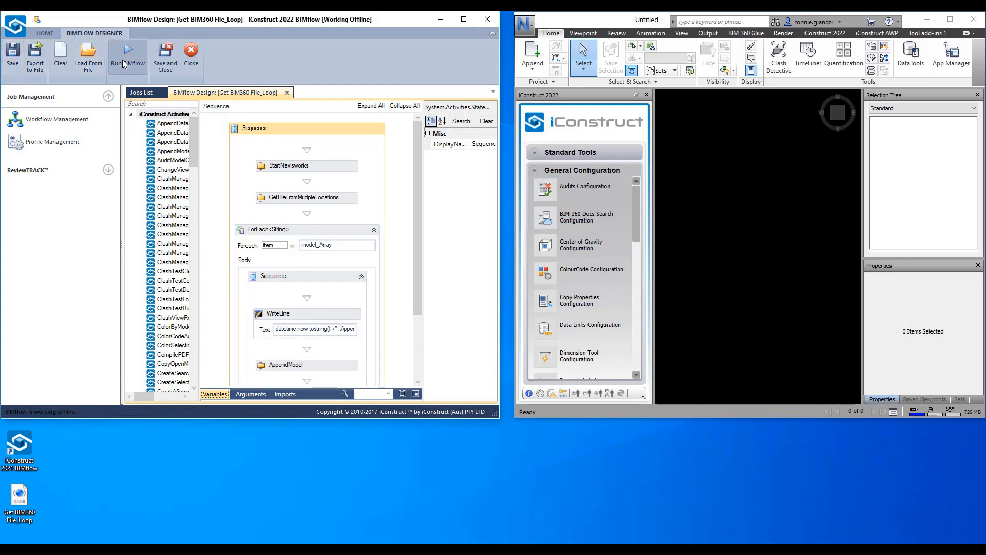
# Run the Get BIM360 File_Loop workflow and select the resulting Federated Model.nwd in Models
pyautogui.click(128, 56)
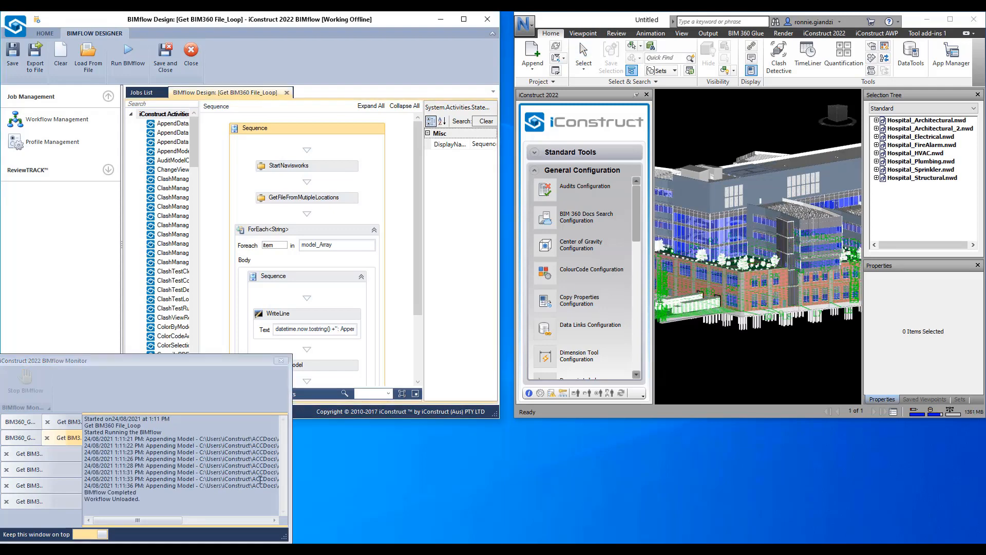
pyautogui.click(281, 359)
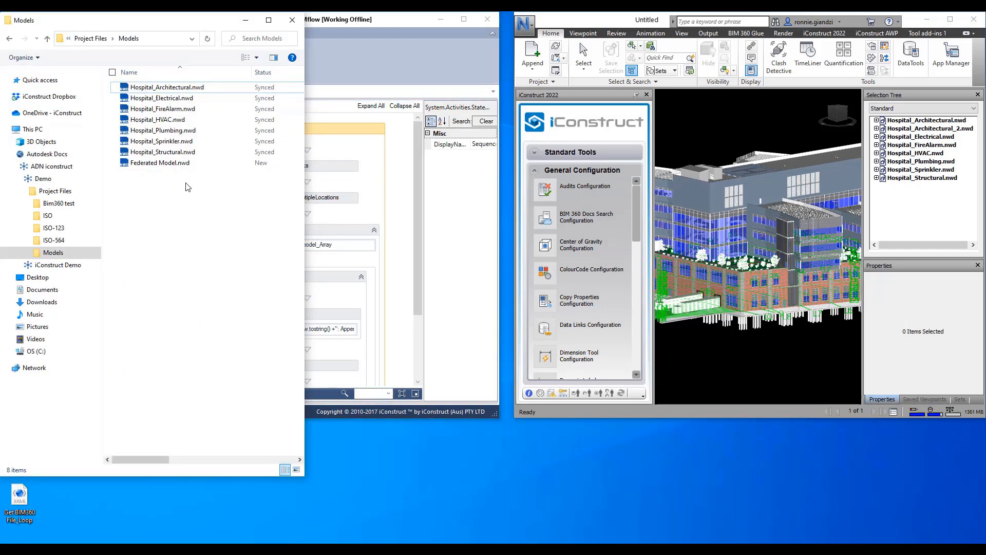
pyautogui.click(159, 162)
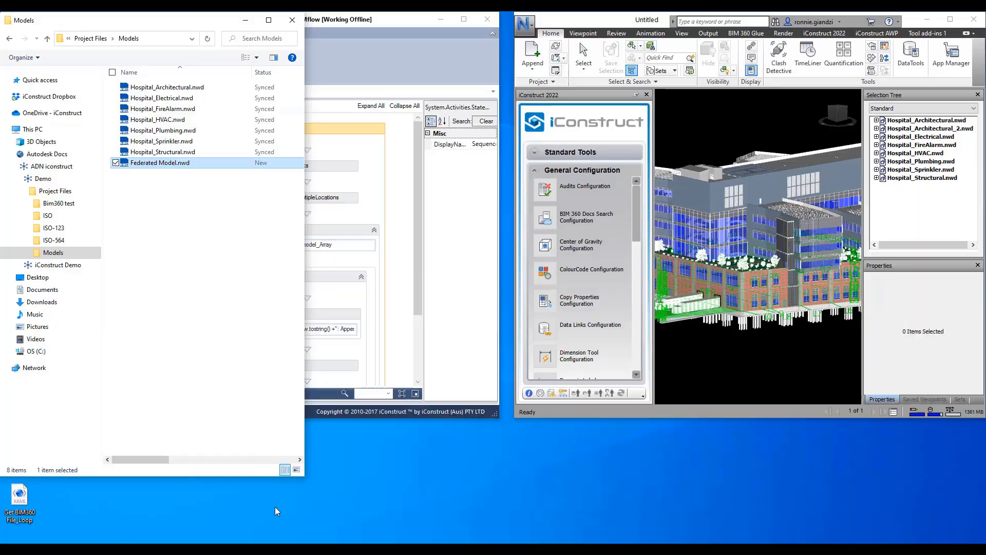